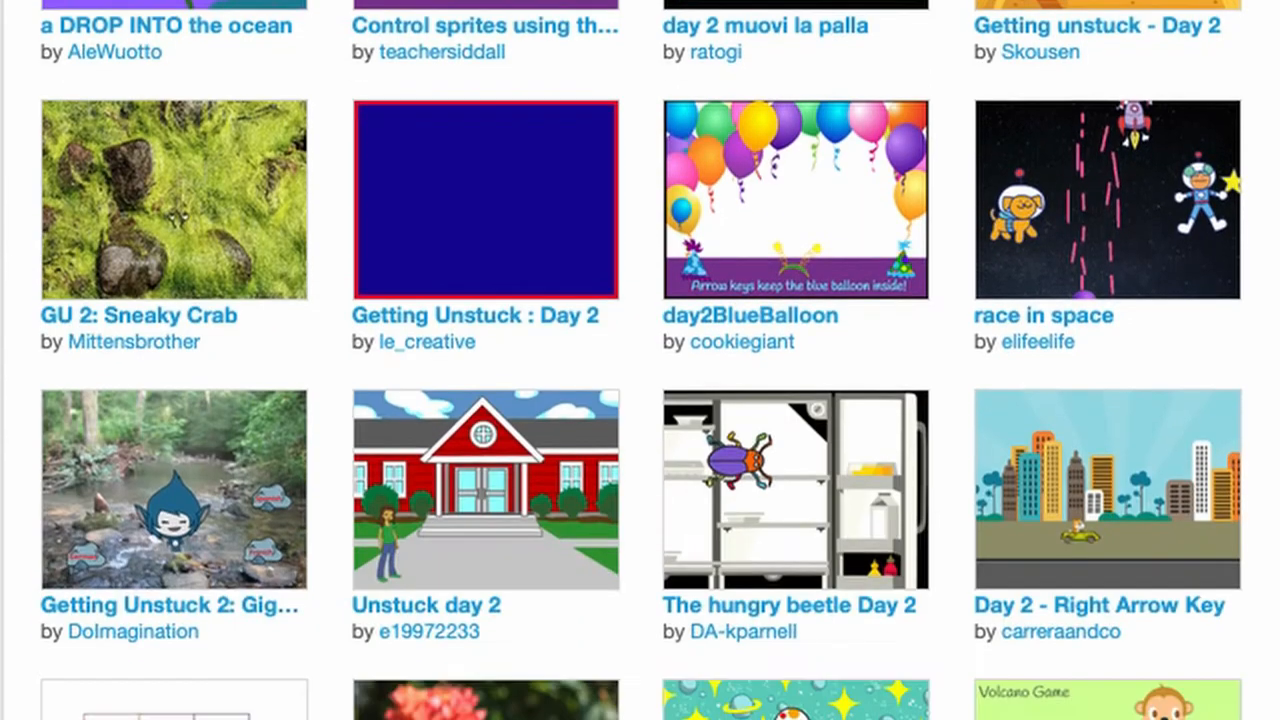
- Scroll through the block palette and switch to the Control category to reach the key blocks
scroll(down, 3)
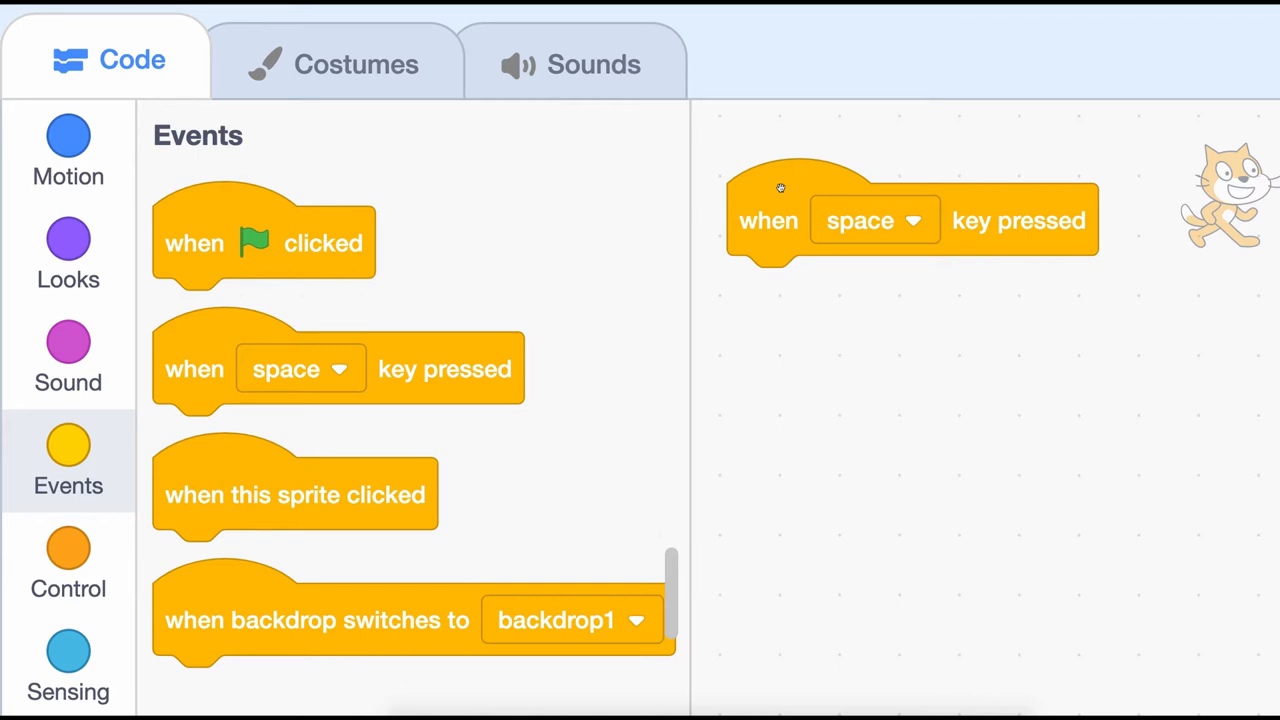
mouse_move(790, 190)
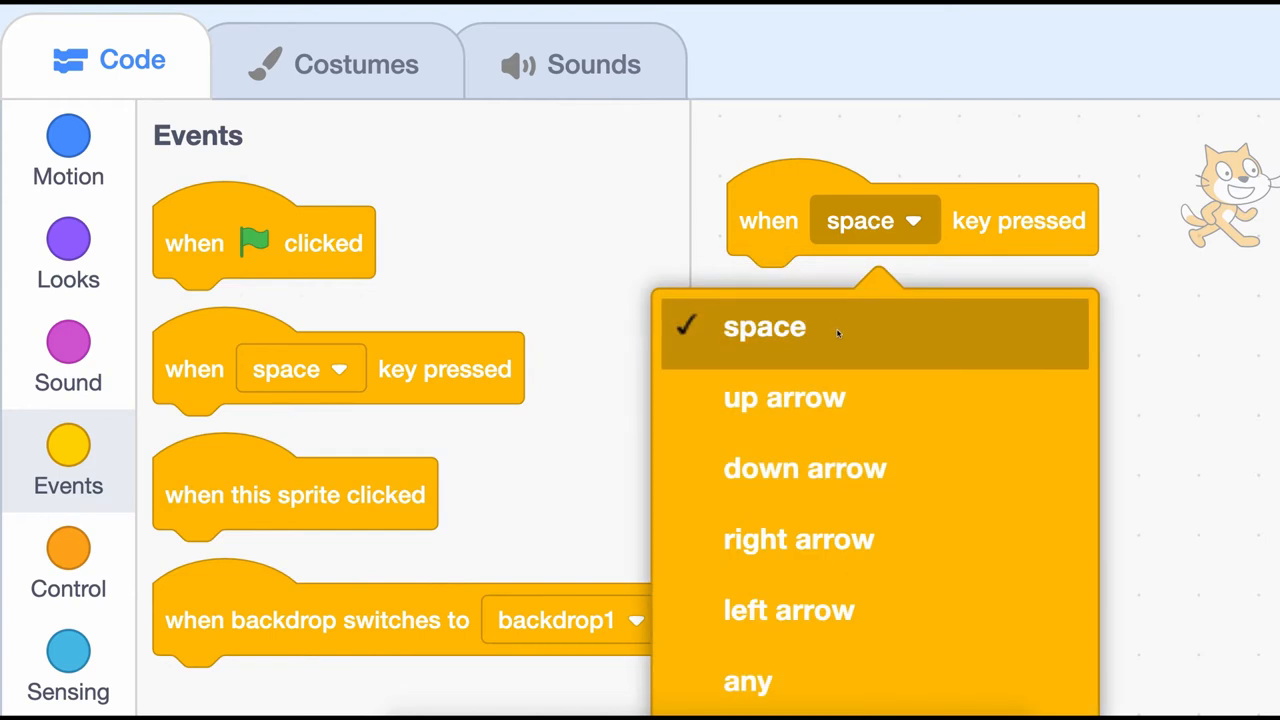
scroll(down, 3)
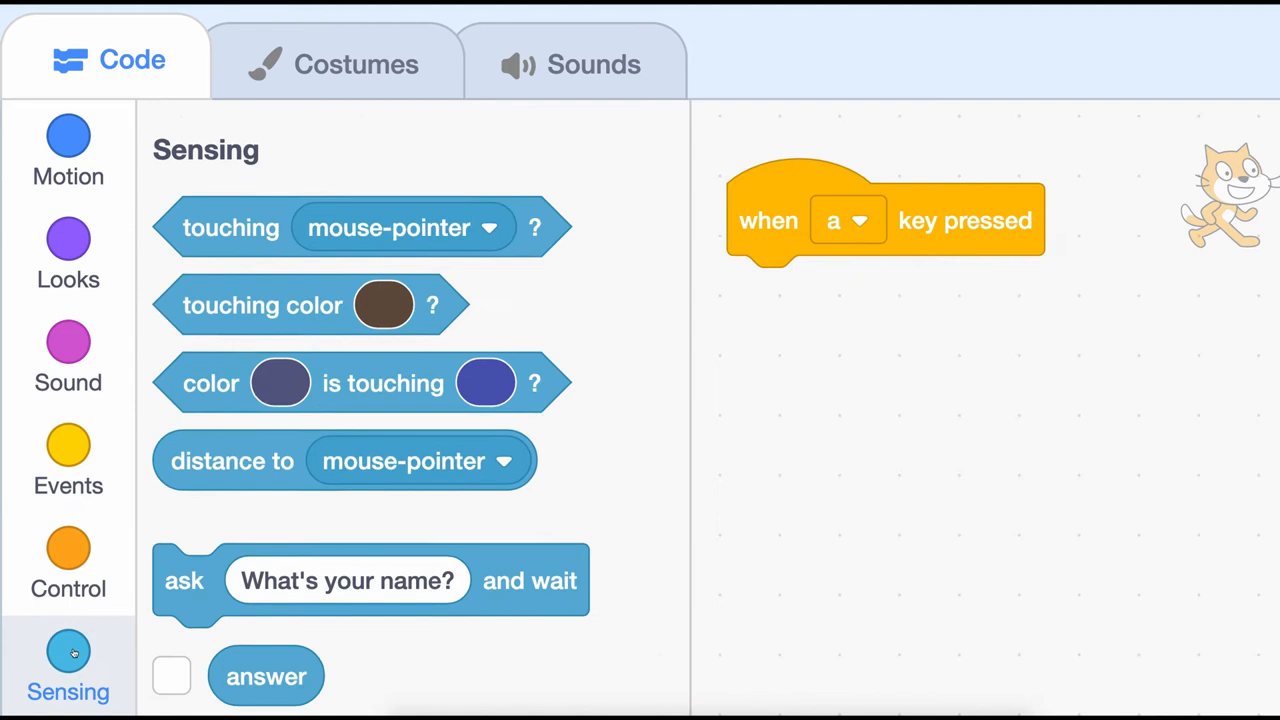
scroll(down, 3)
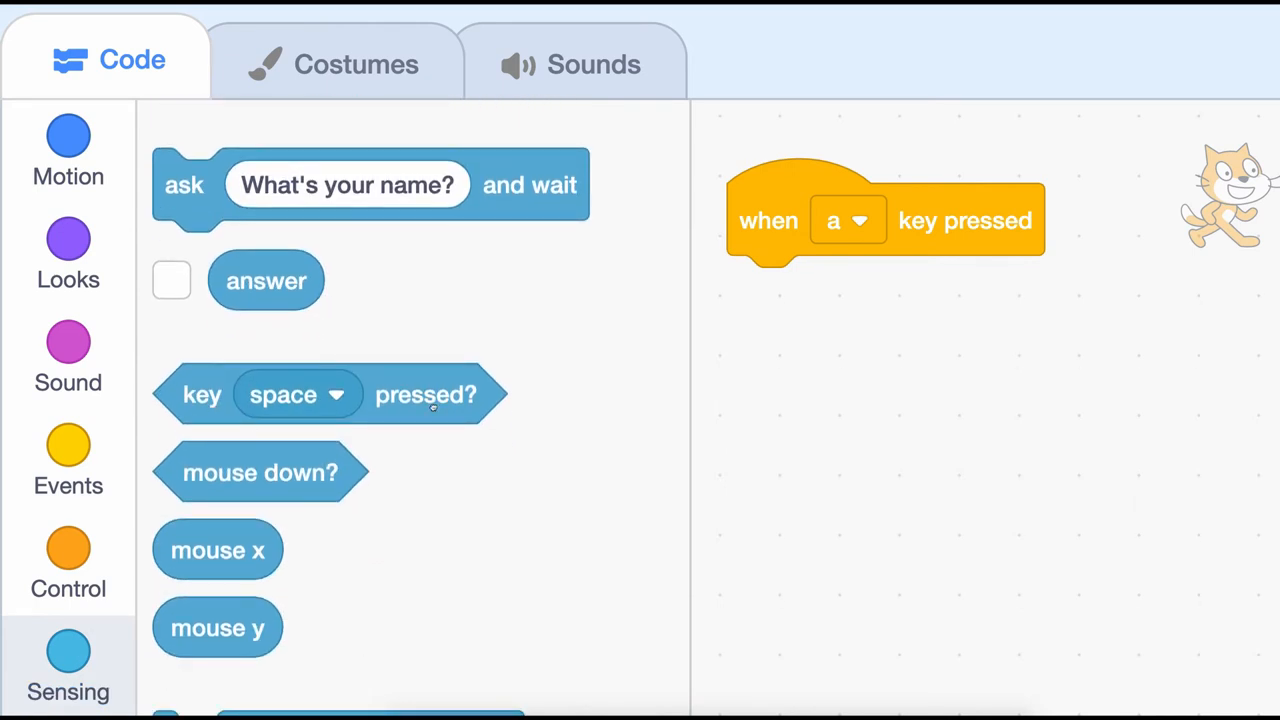
click(68, 564)
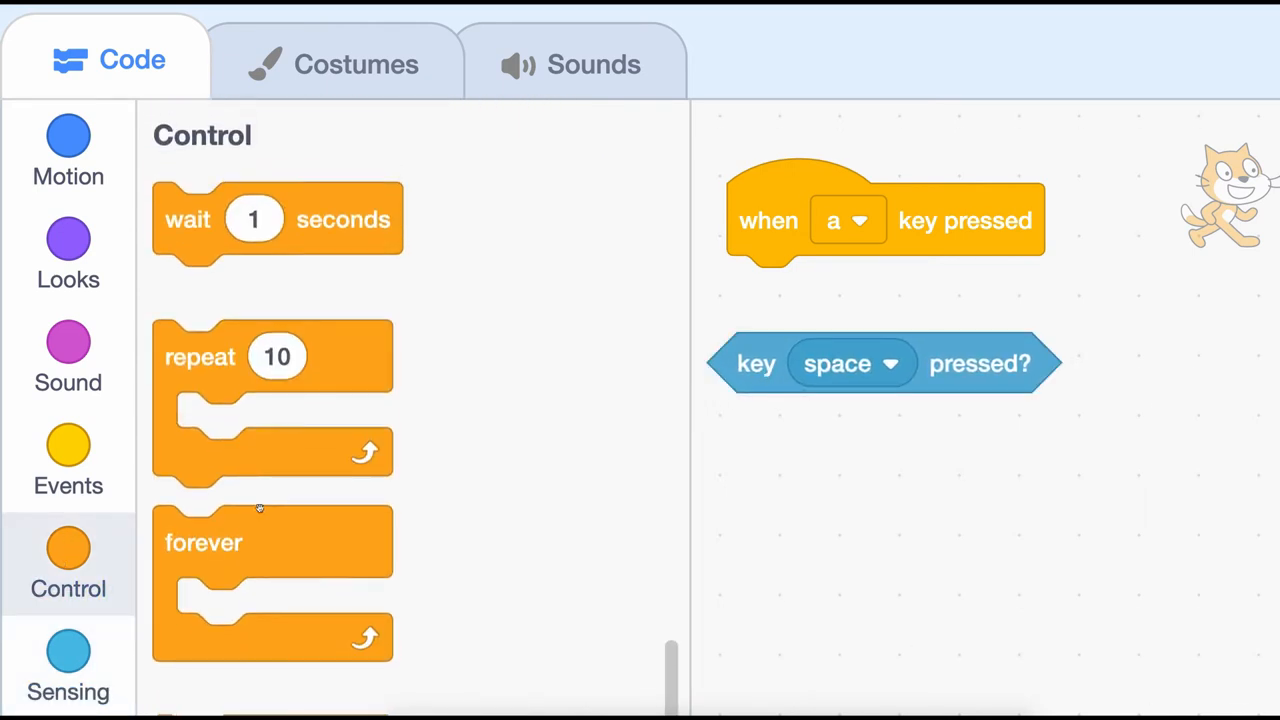